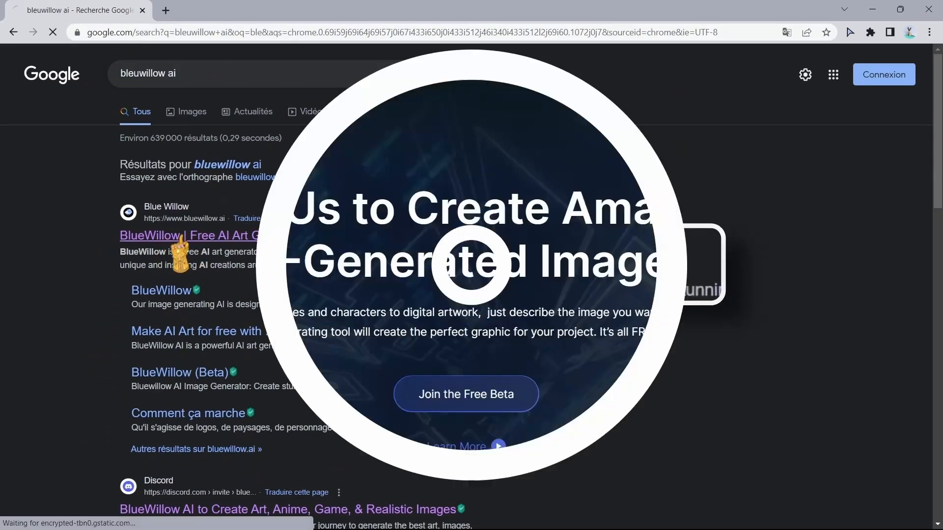
Reach bluewillow.ai from the search results and follow its Join the Free Beta invitation.
{"action": "left_click", "coordinate": [159, 236]}
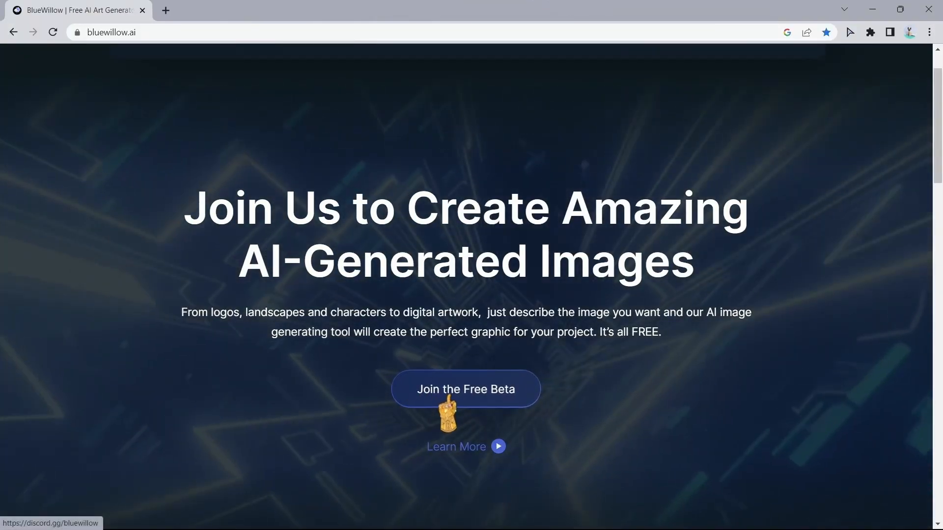
{"action": "left_click", "coordinate": [466, 389]}
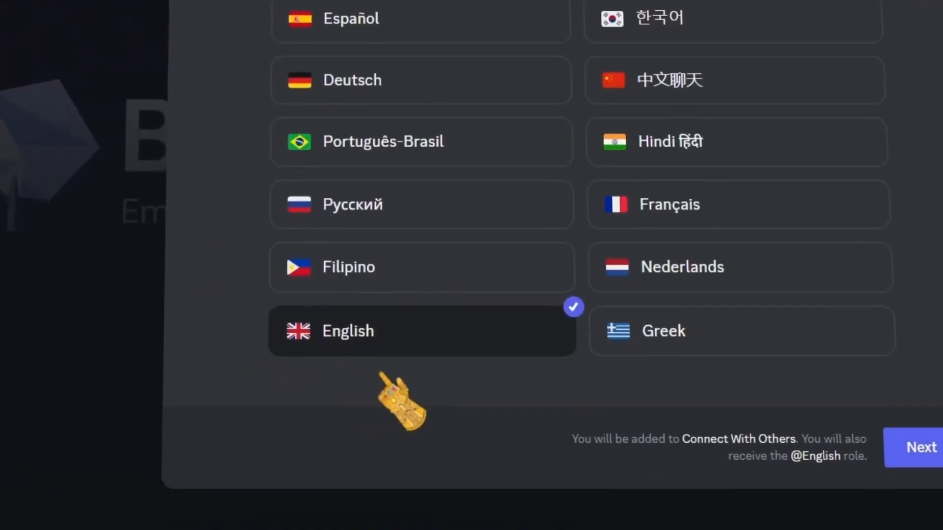
Finish BlueWillow onboarding with English as the language and no notification roles.
{"action": "left_click", "coordinate": [921, 448]}
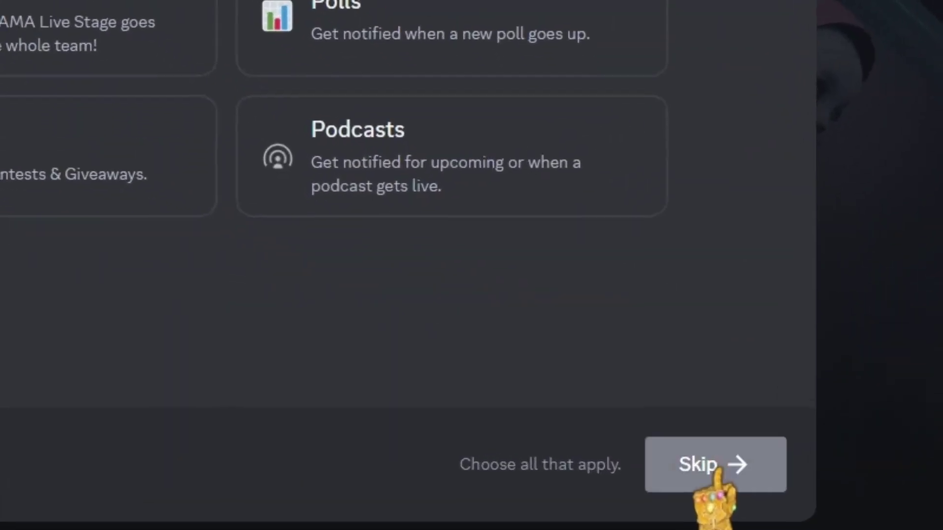
{"action": "left_click", "coordinate": [715, 463]}
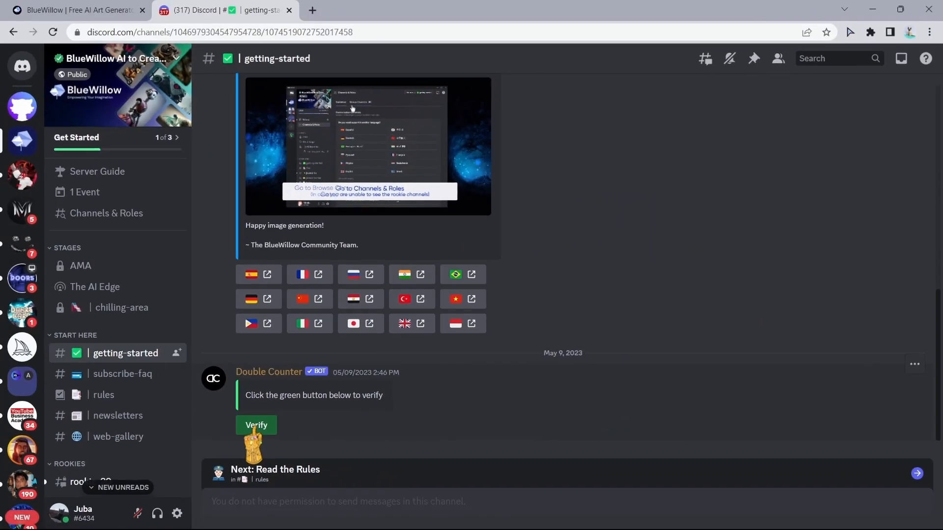
Verify the account through the Double Counter bot and return to the BlueWillow server.
{"action": "left_click", "coordinate": [255, 425]}
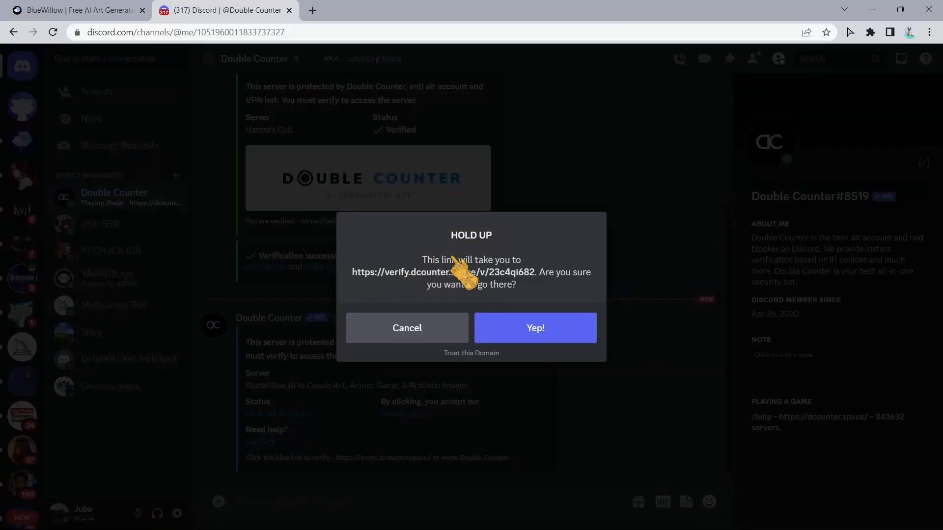
{"action": "left_click", "coordinate": [535, 328]}
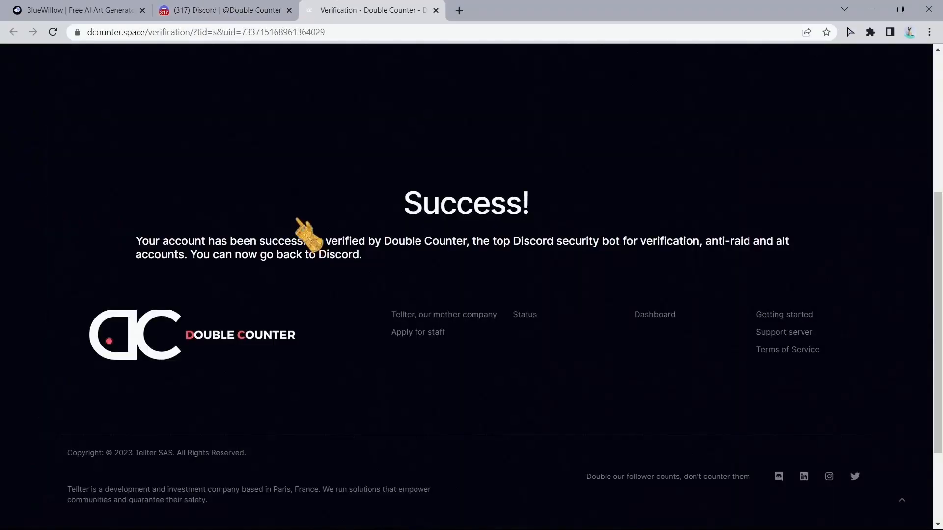
{"action": "left_click", "coordinate": [225, 10]}
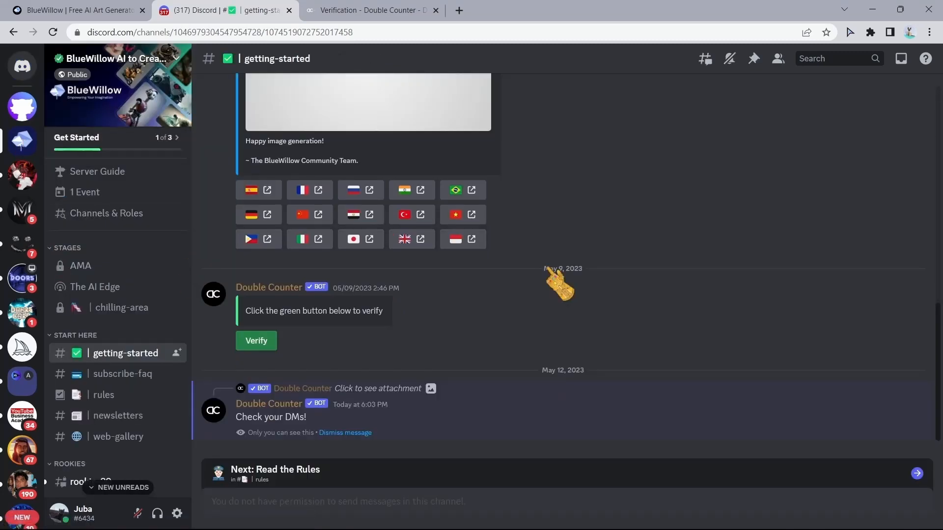
{"action": "mouse_move", "coordinate": [383, 309]}
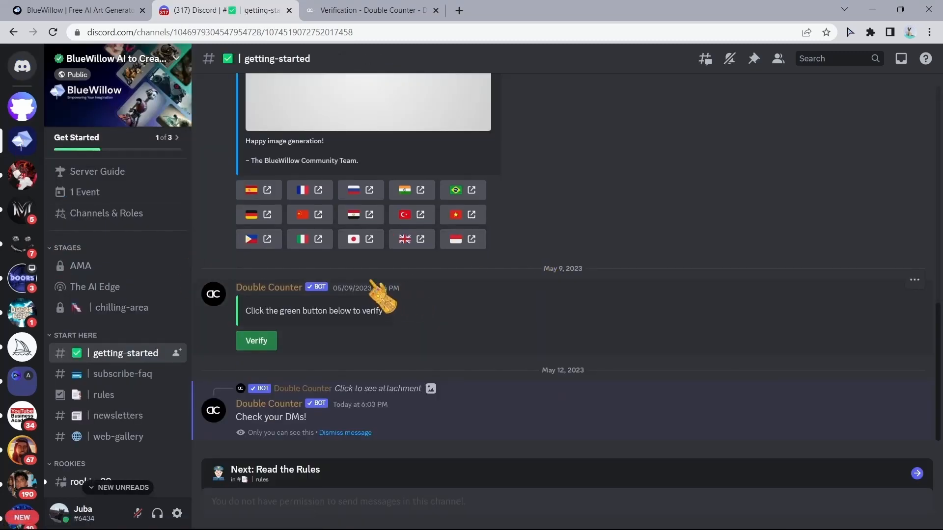
{"action": "left_click", "coordinate": [74, 12]}
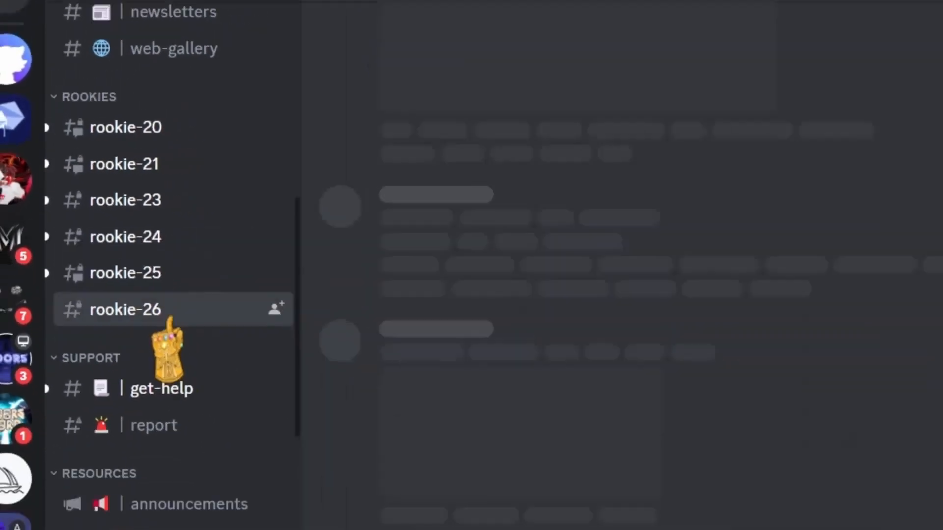
Enter the rookie-26 image generation channel under the ROOKIES category.
{"action": "left_click", "coordinate": [126, 126]}
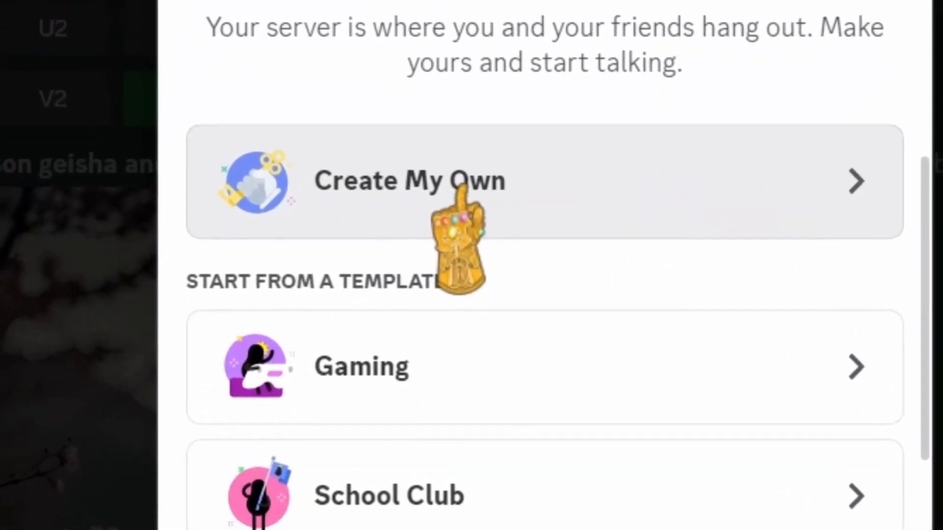
Create a new personal server with the Create My Own option.
{"action": "left_click", "coordinate": [409, 181]}
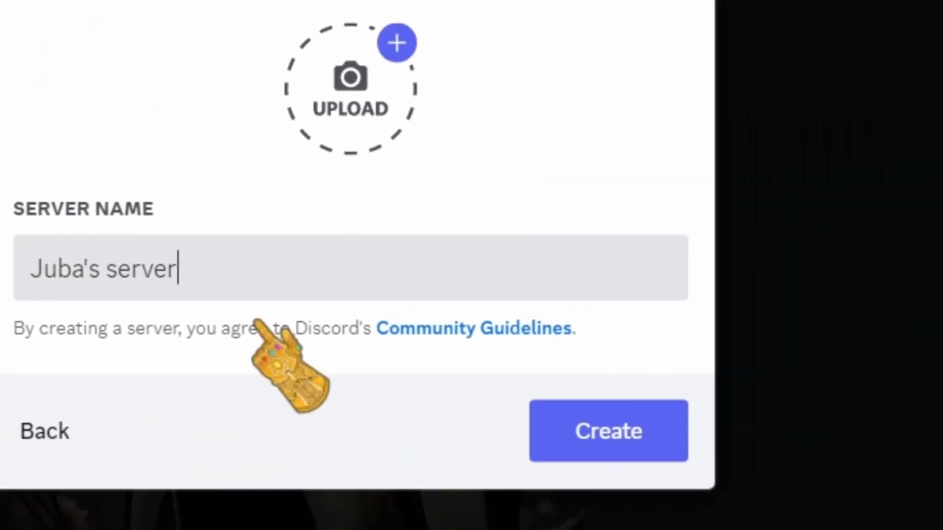
{"action": "left_click", "coordinate": [607, 431]}
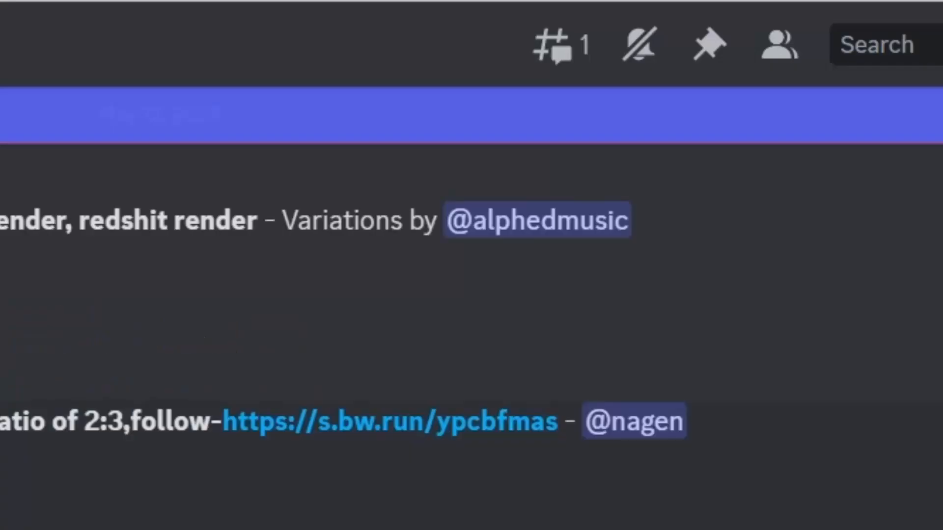
{"action": "left_click", "coordinate": [776, 47]}
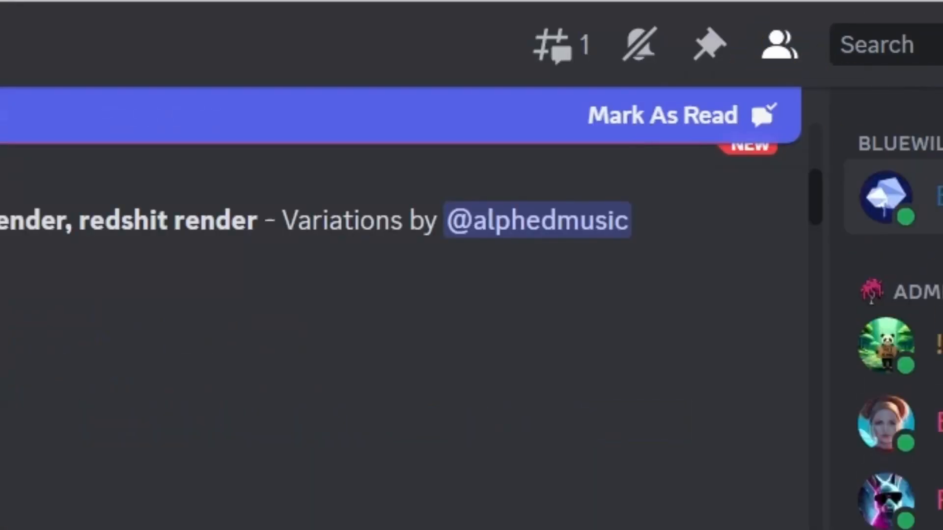
Add the BlueWillow bot from its profile to the newly created server.
{"action": "left_click", "coordinate": [888, 200]}
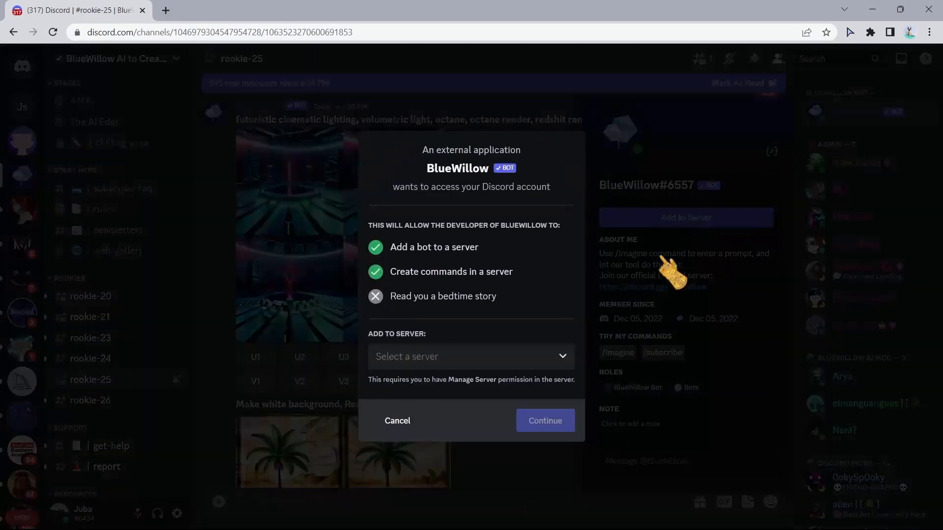
{"action": "left_click", "coordinate": [470, 356]}
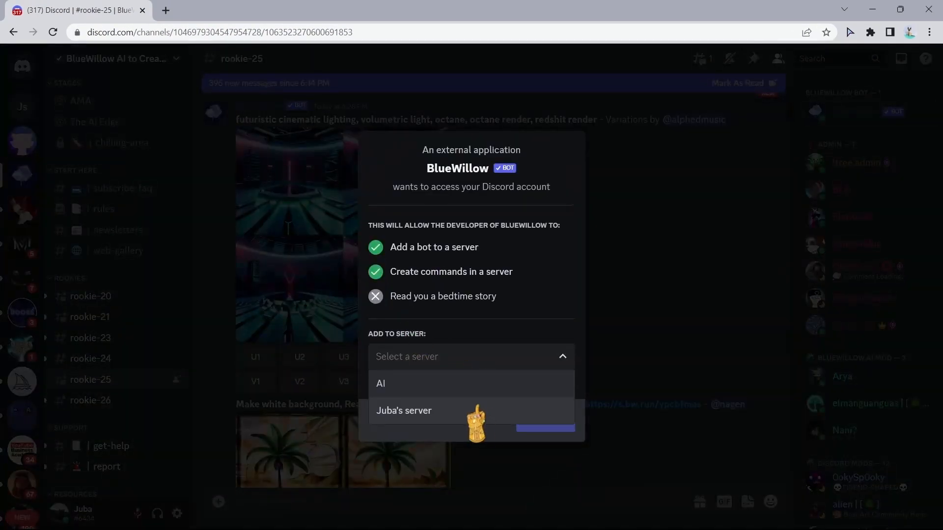
{"action": "left_click", "coordinate": [404, 411]}
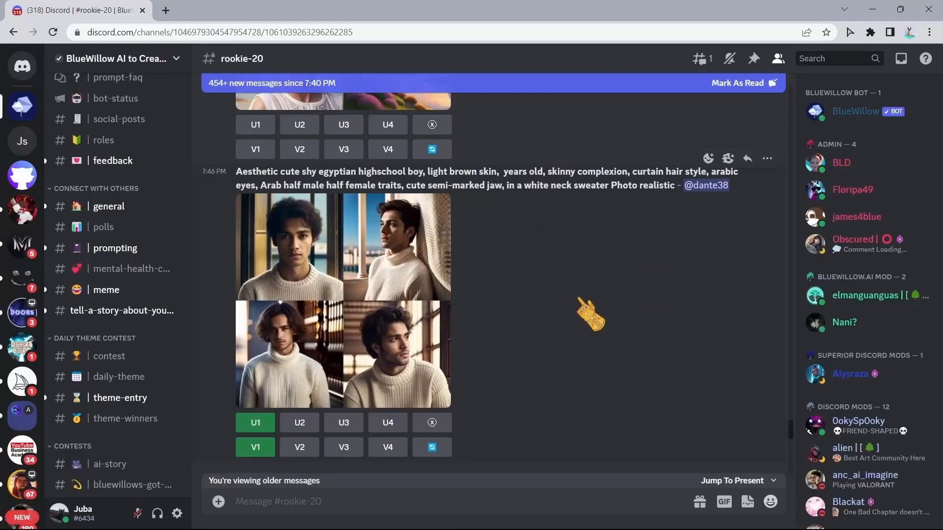
{"action": "left_click", "coordinate": [341, 300]}
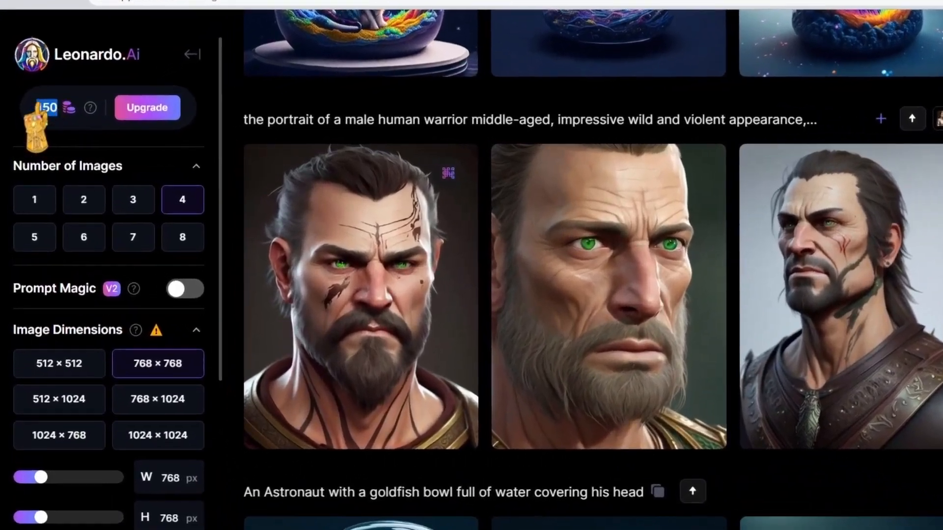
Review Leonardo.Ai's pricing plans down to the free tier's 150 daily generations limit.
{"action": "left_click", "coordinate": [146, 108]}
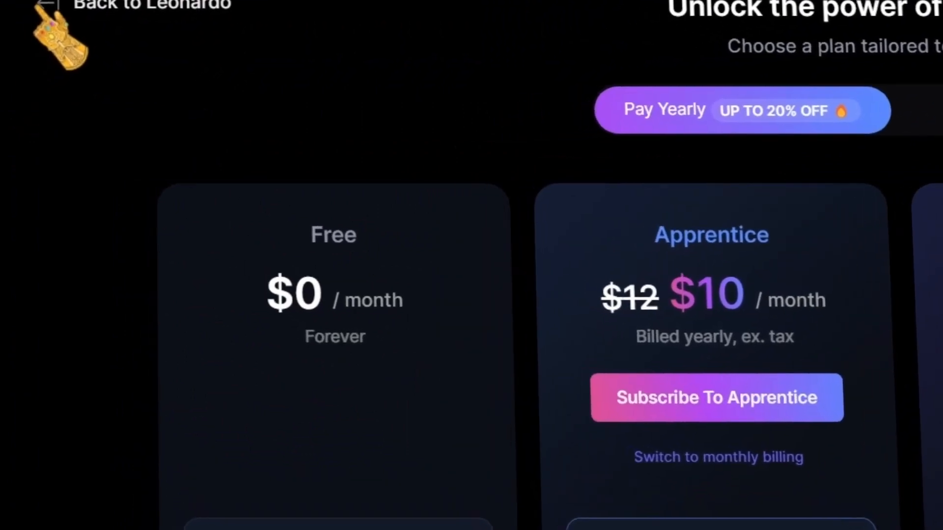
{"action": "scroll", "scroll_direction": "down", "scroll_amount": 3}
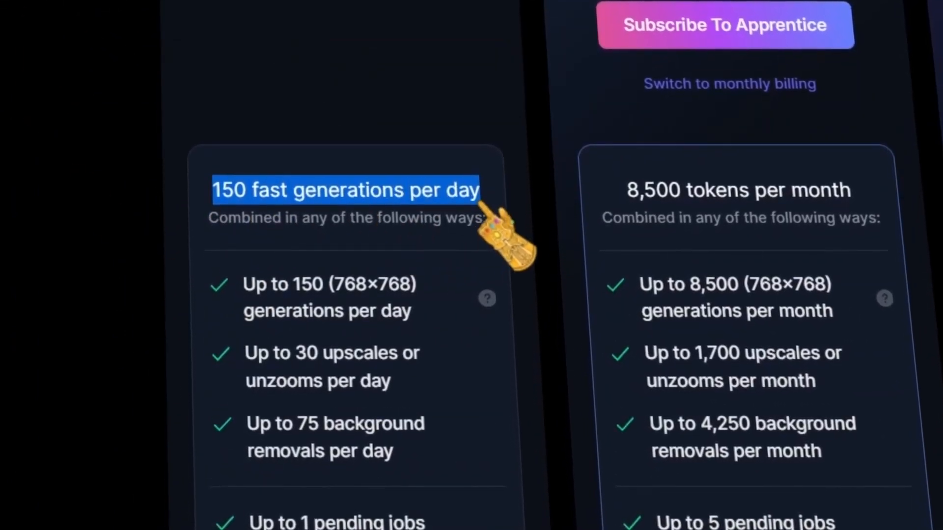
{"action": "scroll", "scroll_direction": "down", "scroll_amount": 3}
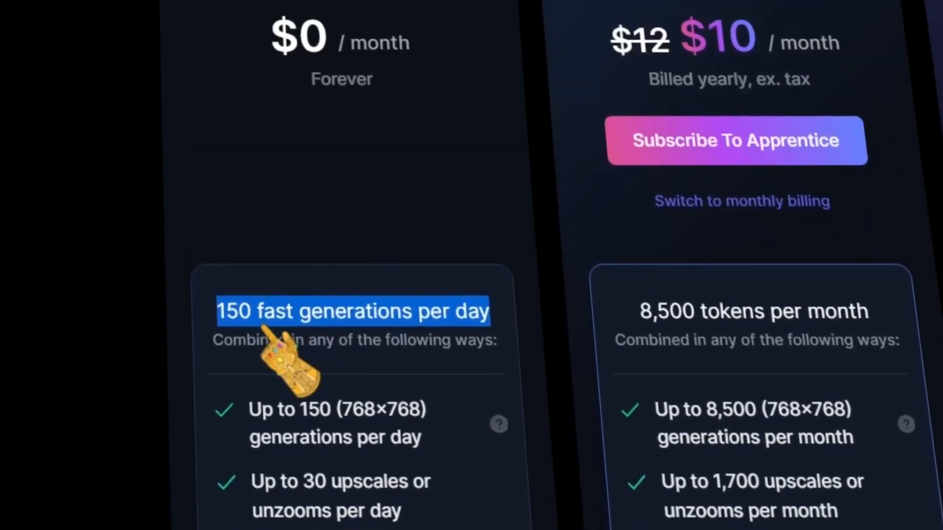
{"action": "scroll", "scroll_direction": "down", "scroll_amount": 3}
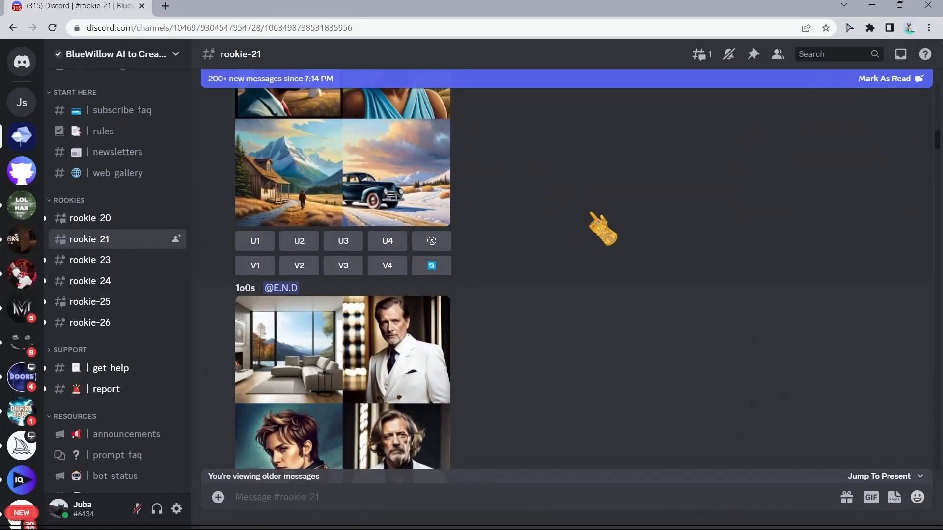
{"action": "mouse_move", "coordinate": [21, 137]}
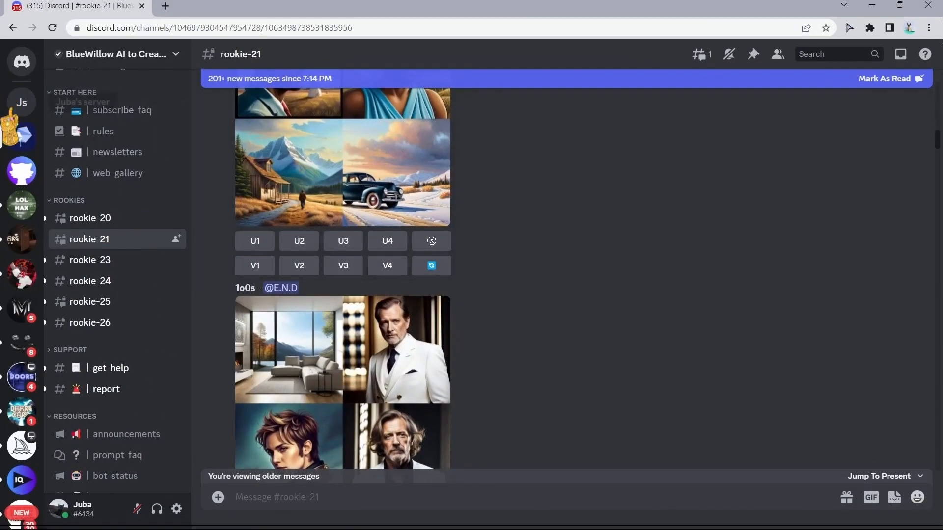
{"action": "mouse_move", "coordinate": [21, 102]}
{"action": "type", "text": "your prompt right here !"}
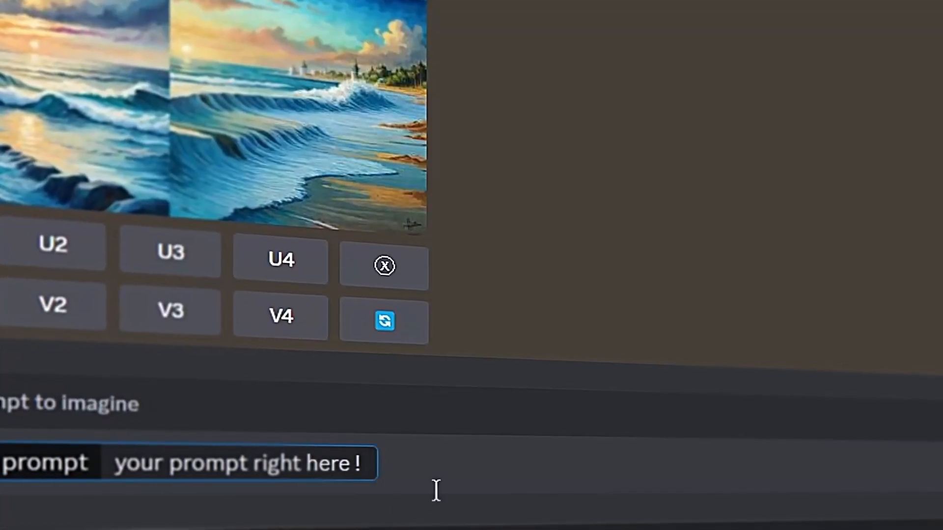
Add the --ar aspect-ratio option to the /imagine prompt in rookie-21.
{"action": "type", "text": "--ar"}
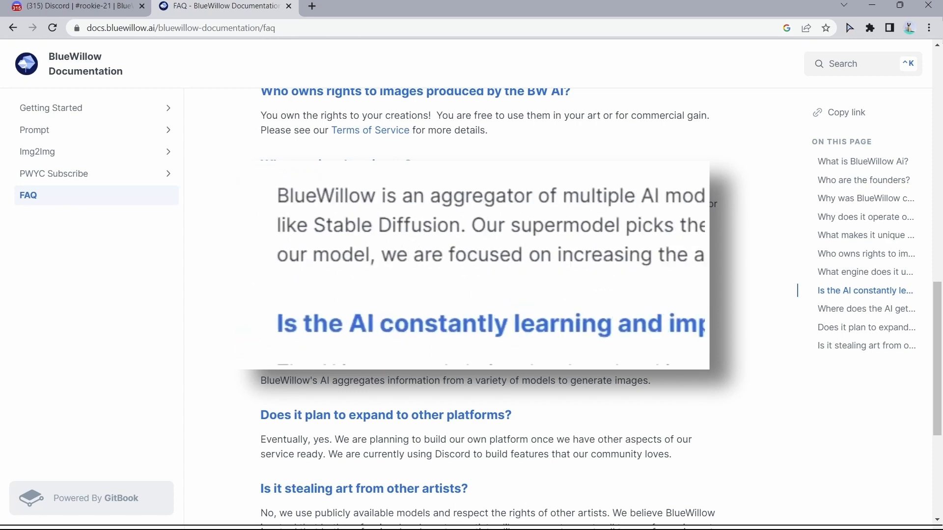
Scroll the BlueWillow FAQ to the image ownership and AI models questions.
{"action": "scroll", "scroll_direction": "up", "scroll_amount": 3}
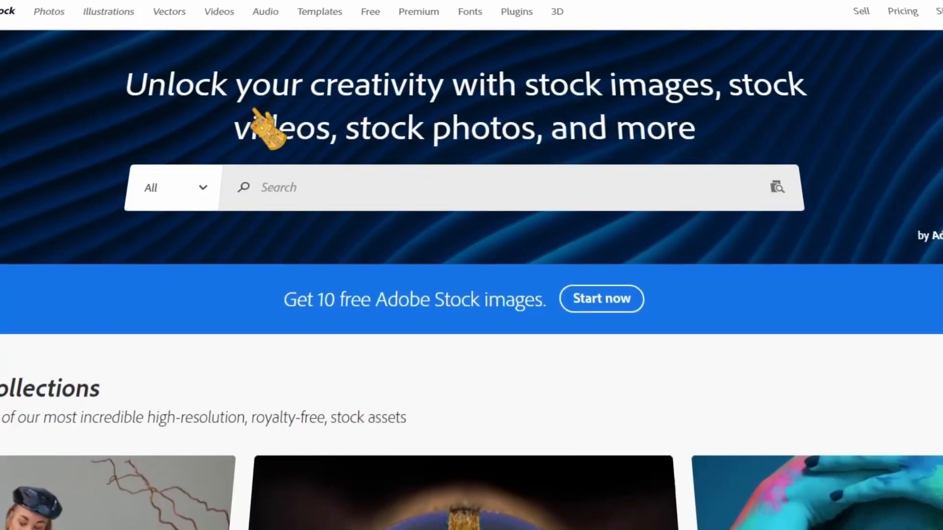
Browse Adobe Stock's collections, then Depositphotos' pricing plans and popular searches.
{"action": "scroll", "scroll_direction": "down", "scroll_amount": 3}
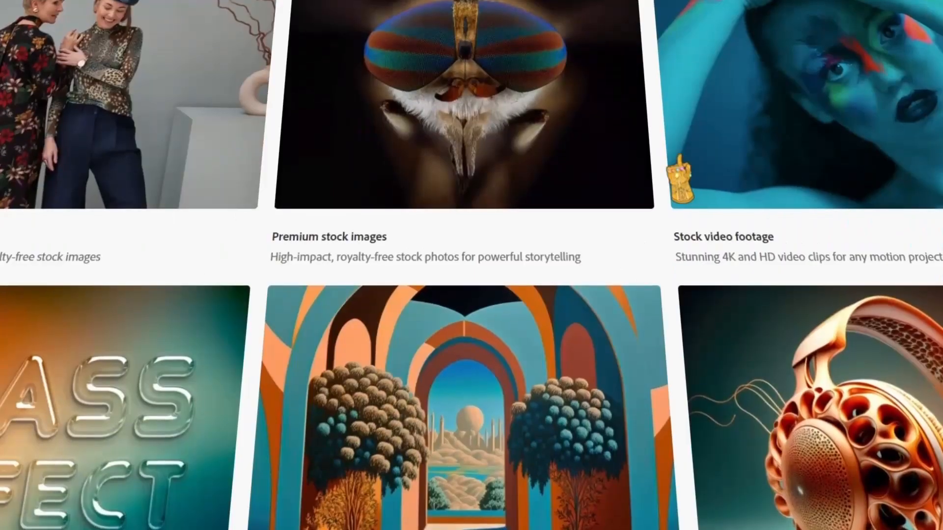
{"action": "scroll", "scroll_direction": "down", "scroll_amount": 3}
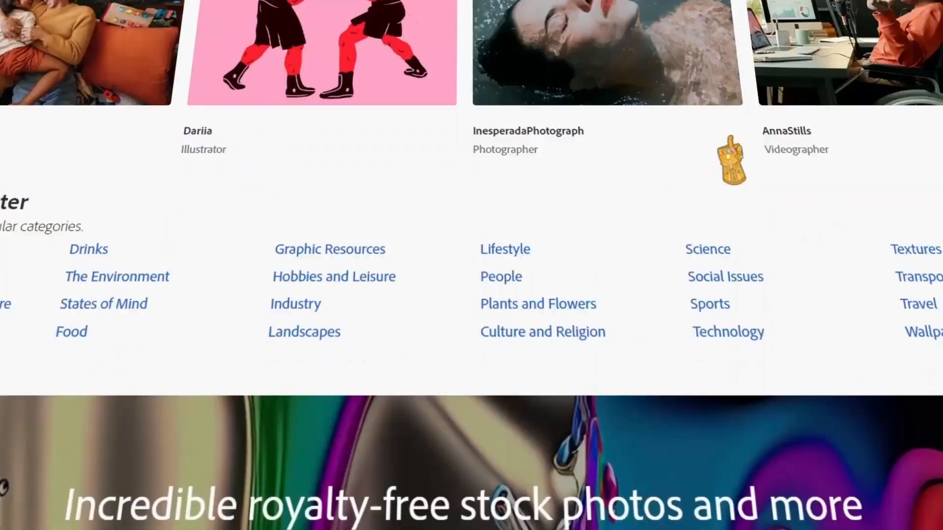
{"action": "scroll", "scroll_direction": "up", "scroll_amount": 3}
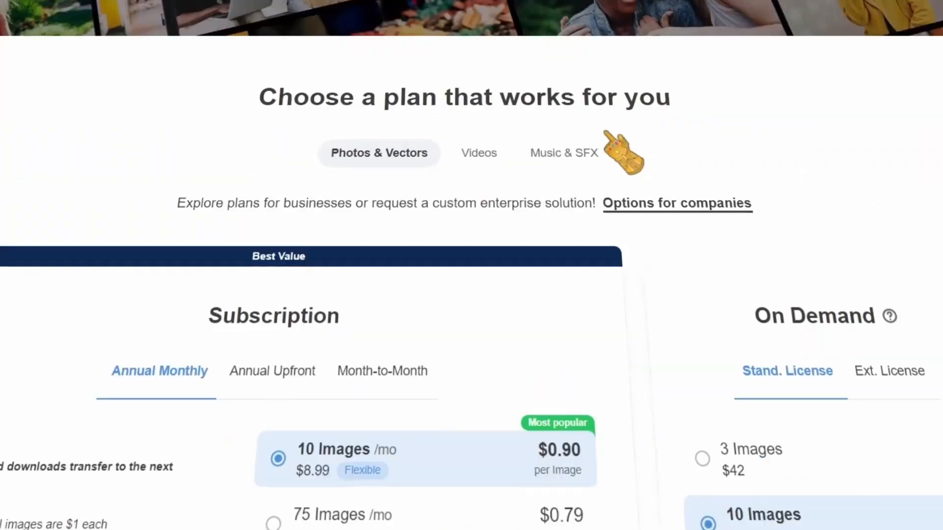
{"action": "scroll", "scroll_direction": "down", "scroll_amount": 3}
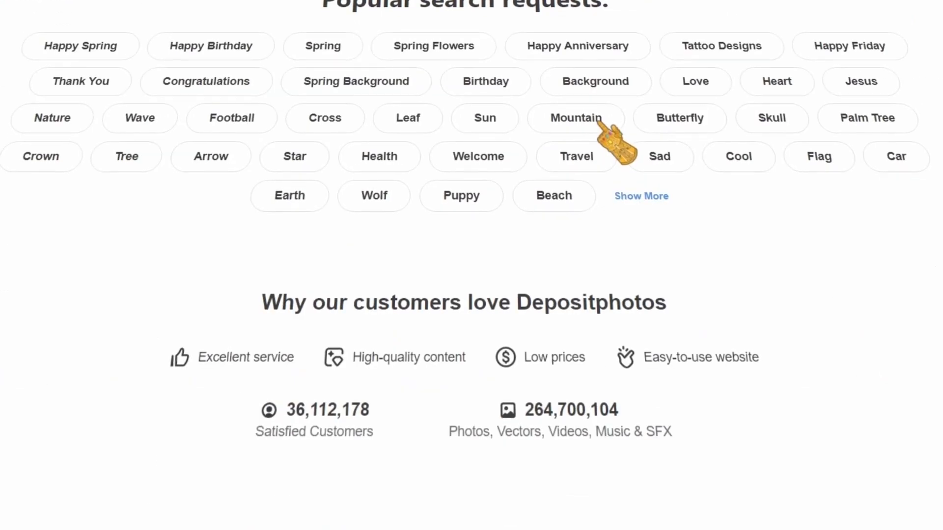
{"action": "scroll", "scroll_direction": "up", "scroll_amount": 3}
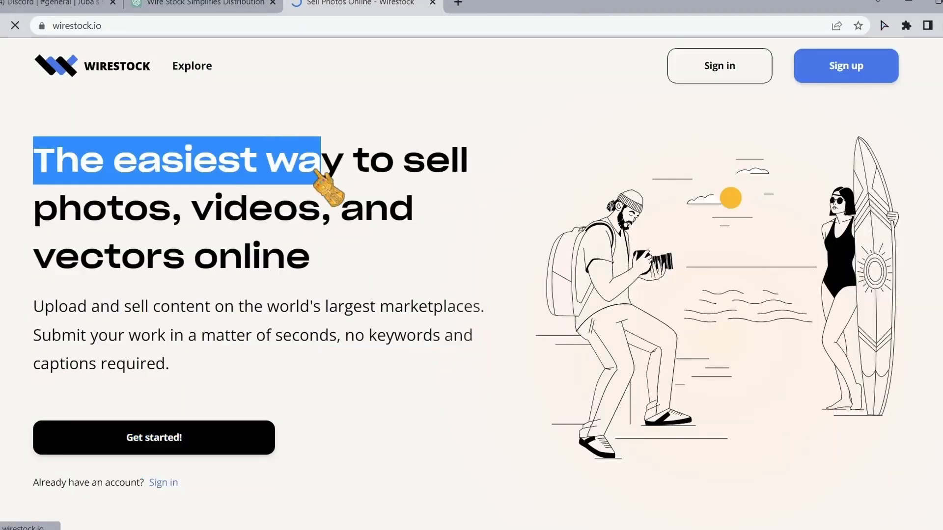
Start Wirestock sign-up via Get started!, reaching the name, email and password form.
{"action": "left_click", "coordinate": [847, 64]}
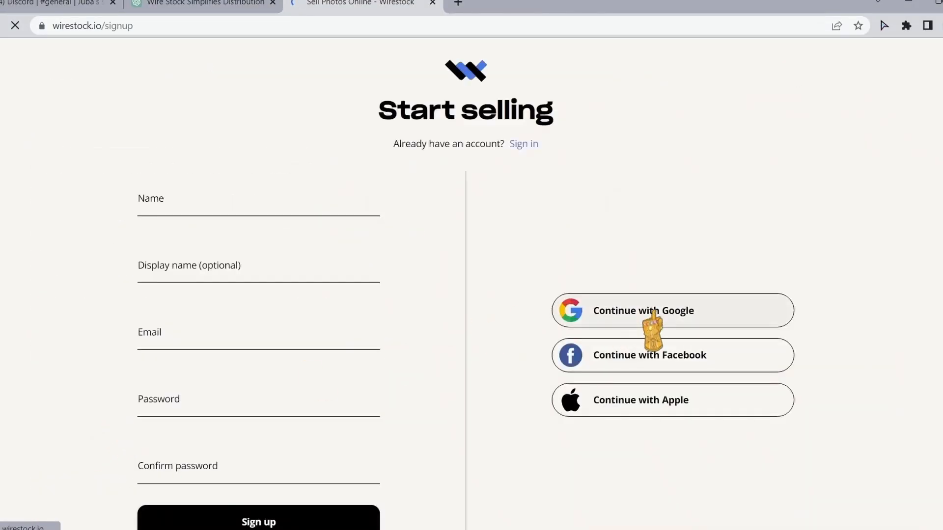
{"action": "mouse_move", "coordinate": [631, 327]}
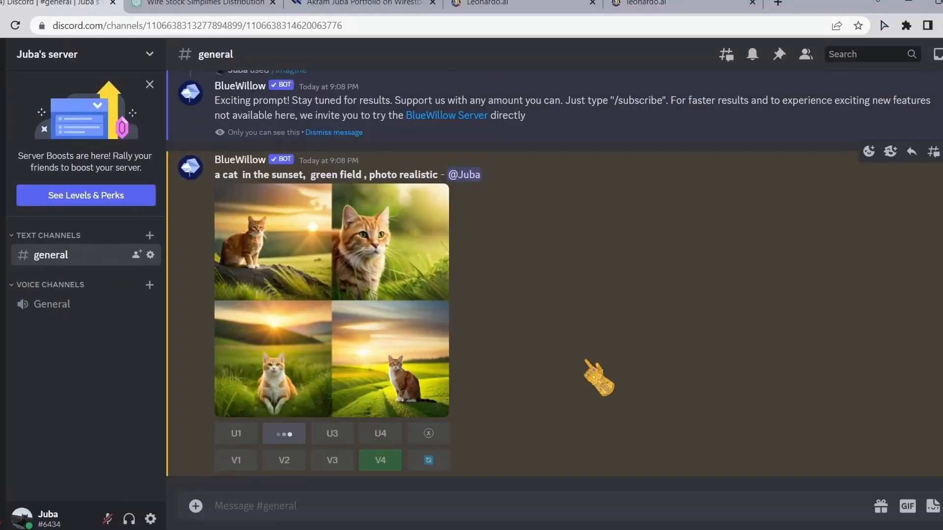
Bring the upscaled ginger cat result into view and open its full-size image in the browser.
{"action": "left_click", "coordinate": [284, 433]}
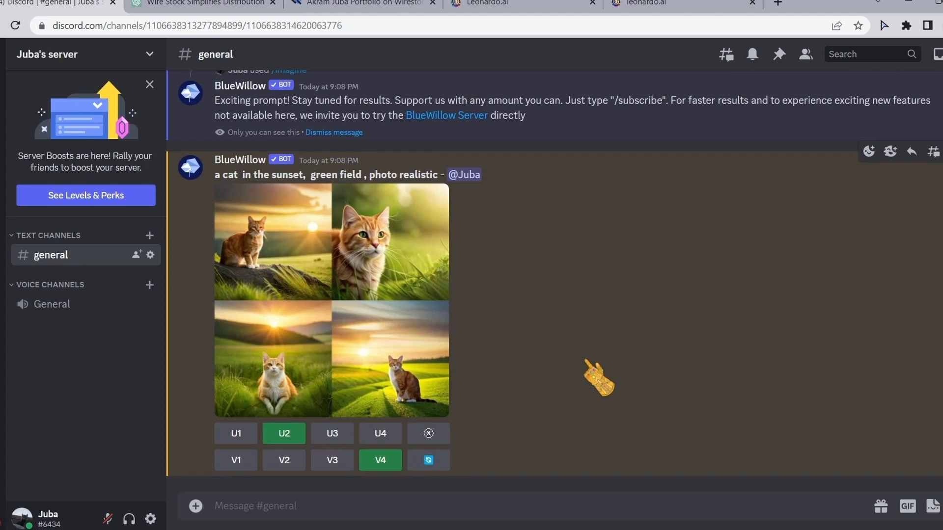
{"action": "left_click", "coordinate": [284, 433]}
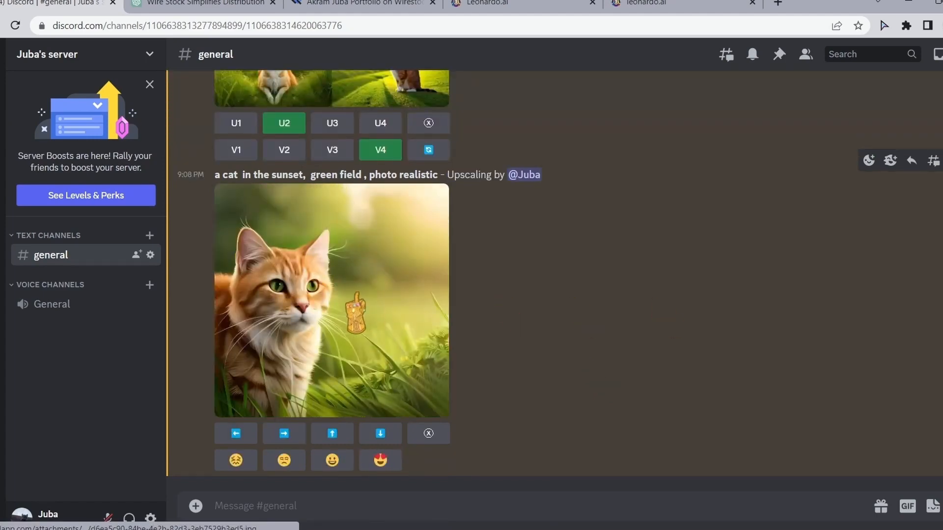
{"action": "left_click", "coordinate": [330, 300]}
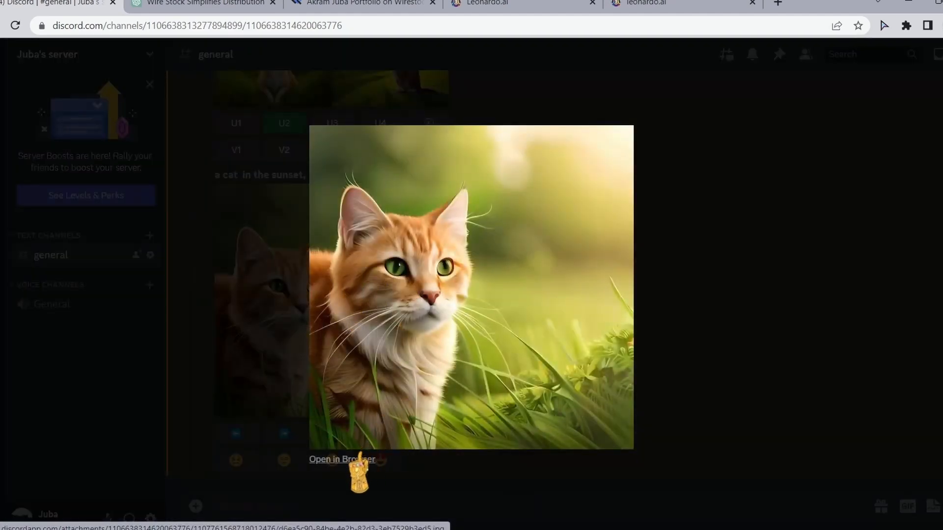
{"action": "left_click", "coordinate": [342, 460]}
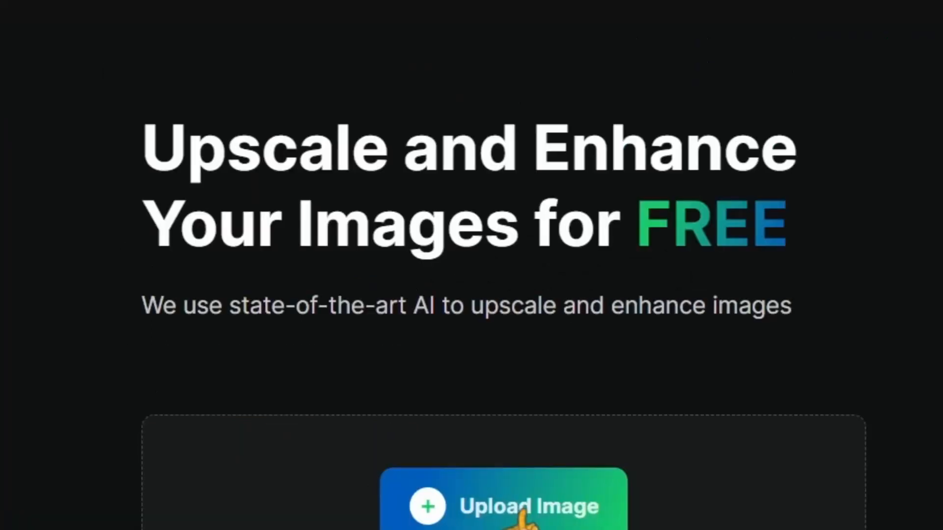
Reach the Upscale.media Upload Image tool from the landing page without uploading anything.
{"action": "scroll", "scroll_direction": "down", "scroll_amount": 3}
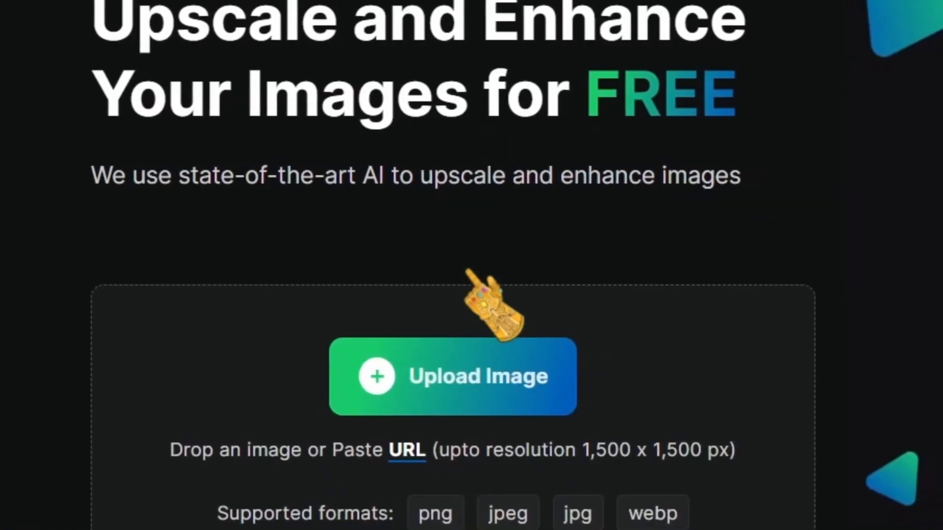
{"action": "left_click", "coordinate": [451, 381]}
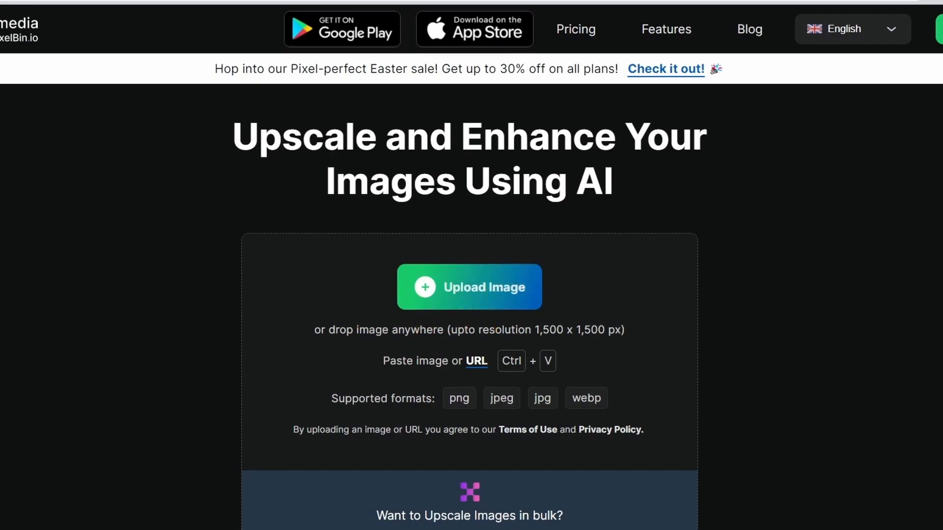
{"action": "scroll", "scroll_direction": "down", "scroll_amount": 3}
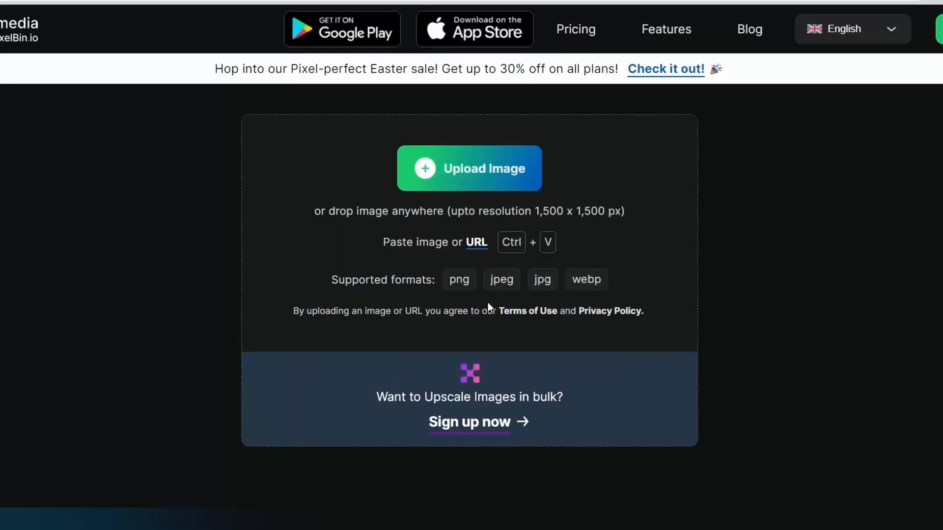
{"action": "left_click", "coordinate": [470, 168]}
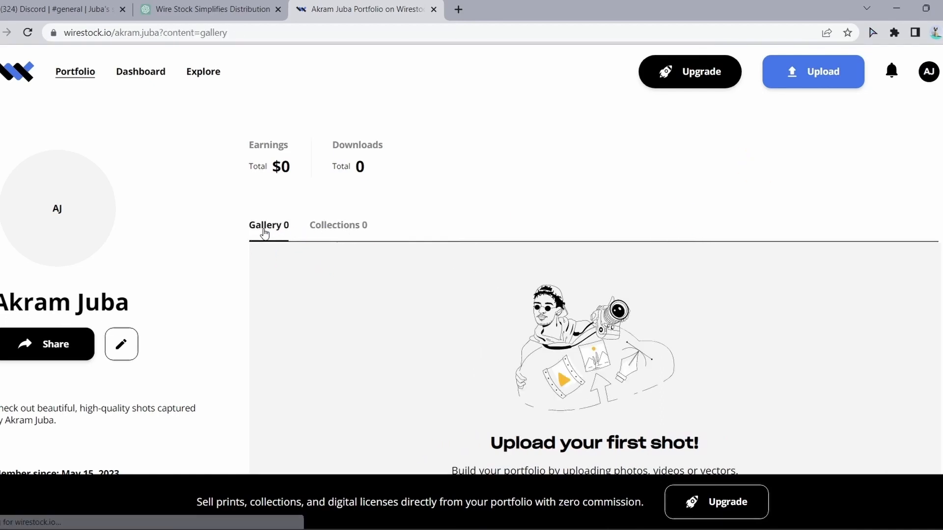
Upload the cat image from the computer, tick AI-generated content and caption it 'AI'.
{"action": "left_click", "coordinate": [813, 71]}
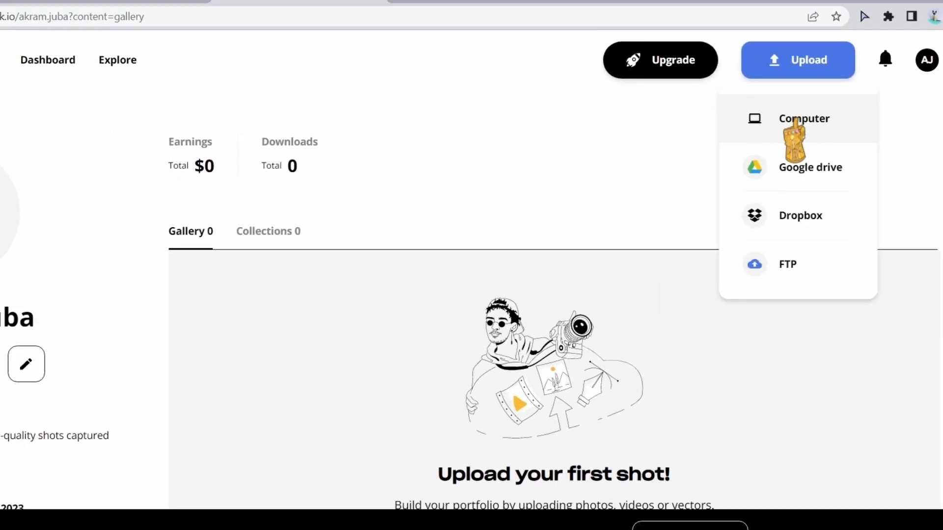
{"action": "left_click", "coordinate": [803, 118]}
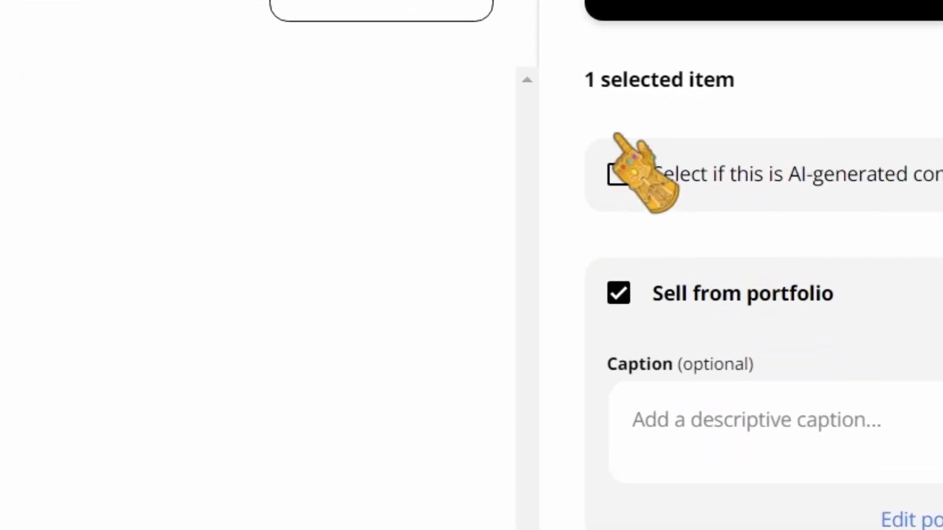
{"action": "left_click", "coordinate": [618, 175]}
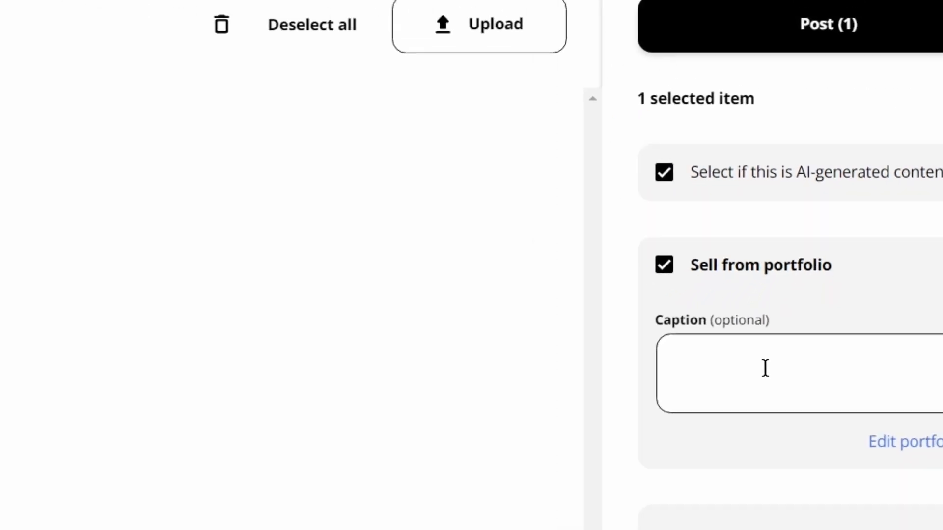
{"action": "type", "text": "AI"}
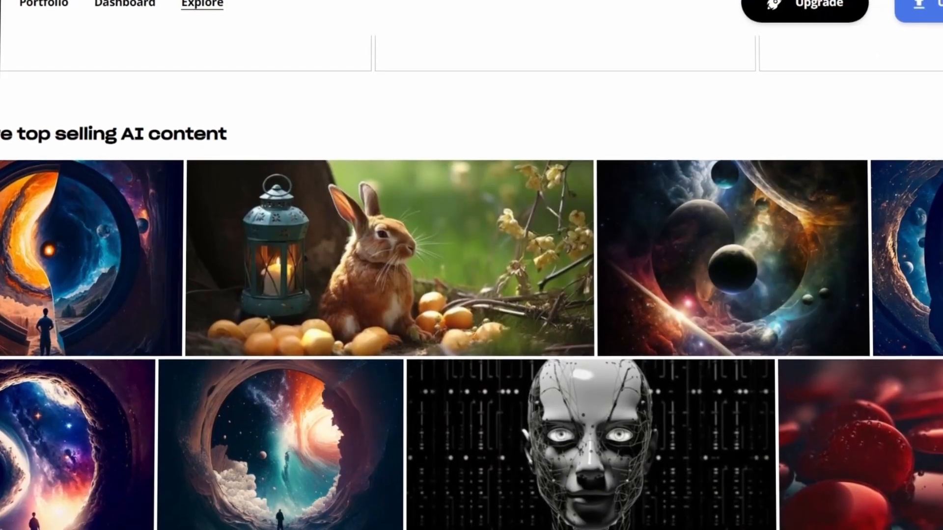
Scroll the Explore page to the top selling AI content section and highlight its heading.
{"action": "scroll", "scroll_direction": "down", "scroll_amount": 3}
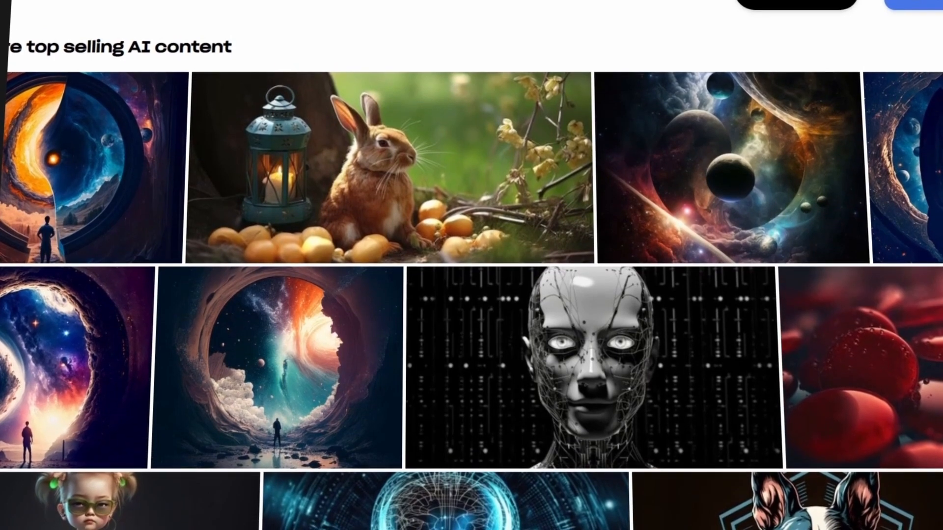
{"action": "left_click_drag", "start_coordinate": [12, 45], "coordinate": [219, 45]}
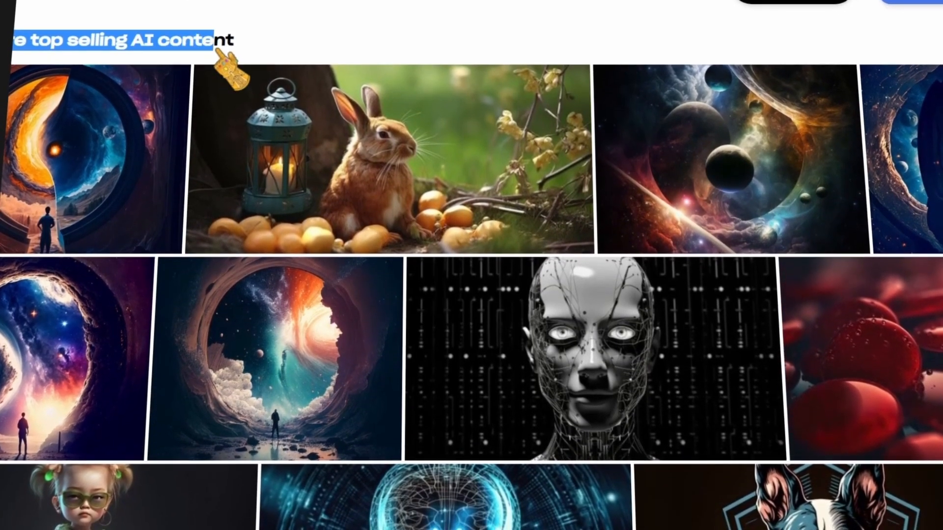
{"action": "scroll", "scroll_direction": "down", "scroll_amount": 3}
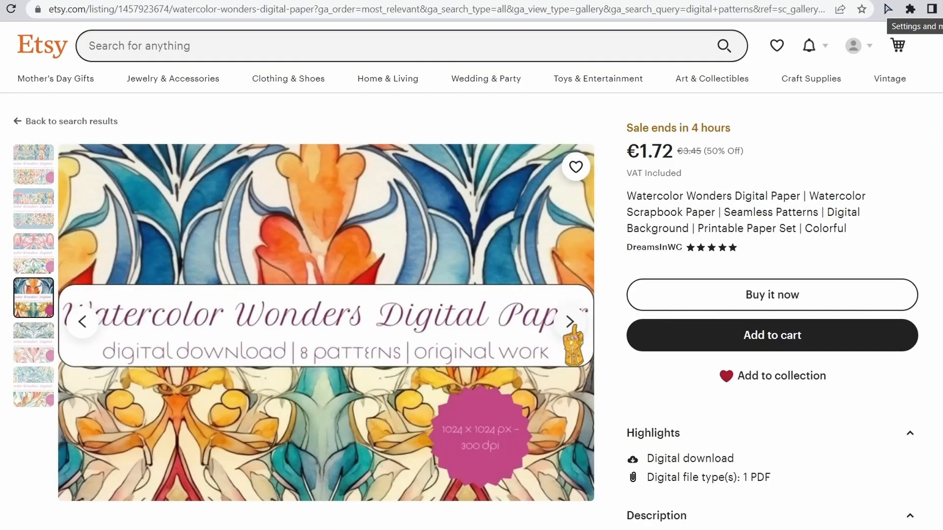
Scroll the Watercolor Wonders listing down to its reviews and description.
{"action": "scroll", "scroll_direction": "down", "scroll_amount": 3}
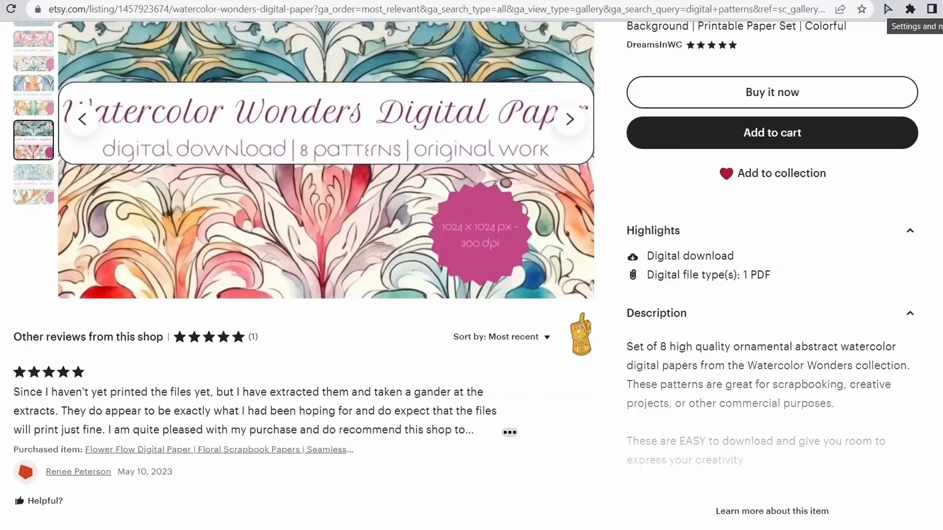